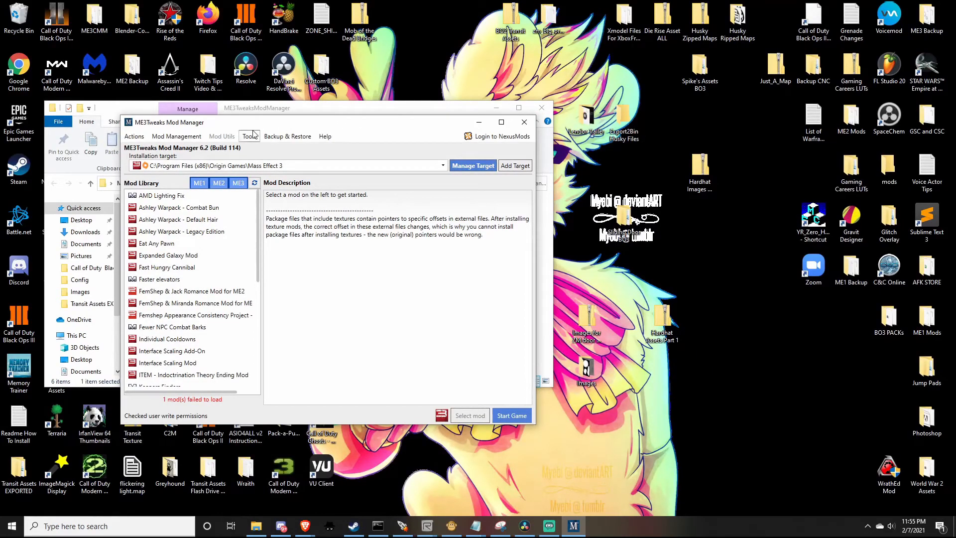
View the Backup panel listing Mass Effect, Mass Effect 2 and Mass Effect 3 as backed up.
left_click(287, 136)
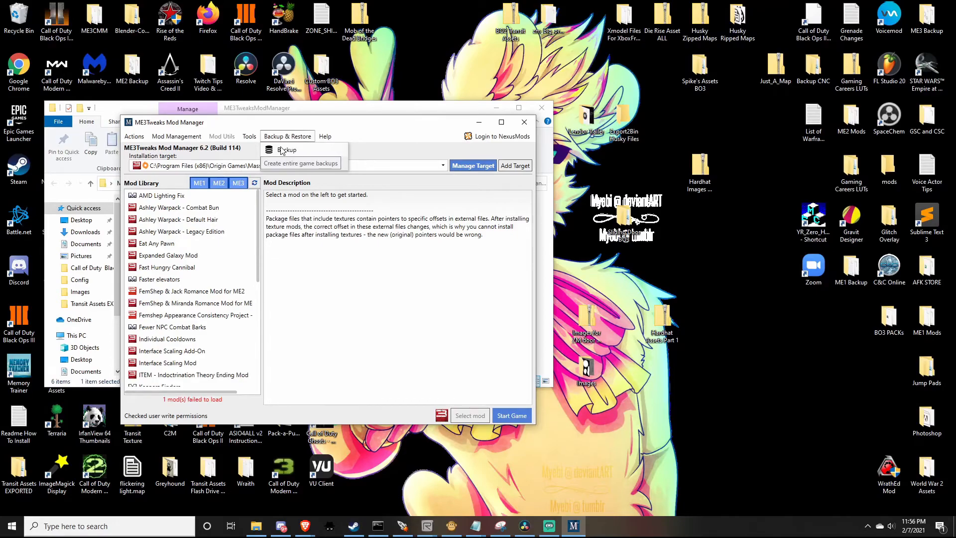
left_click(285, 150)
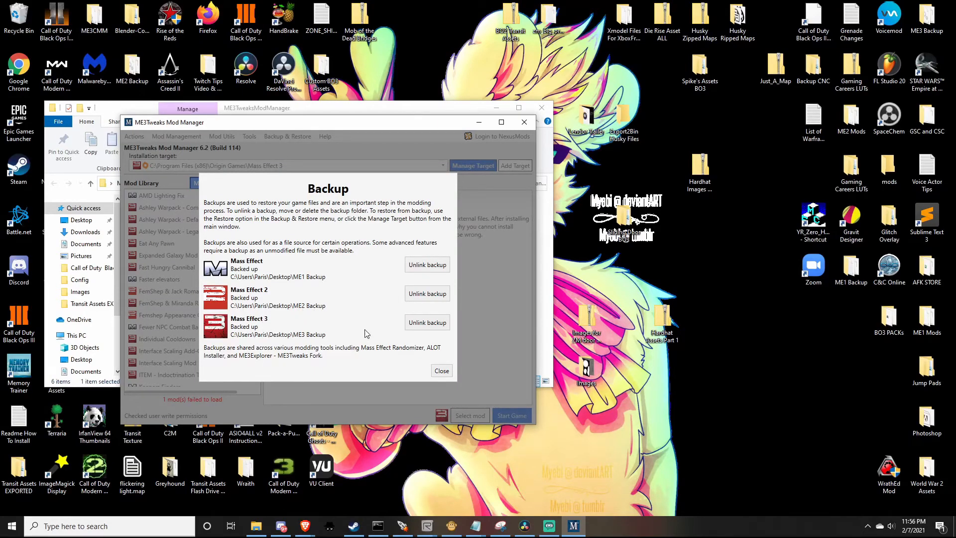
mouse_move(428, 345)
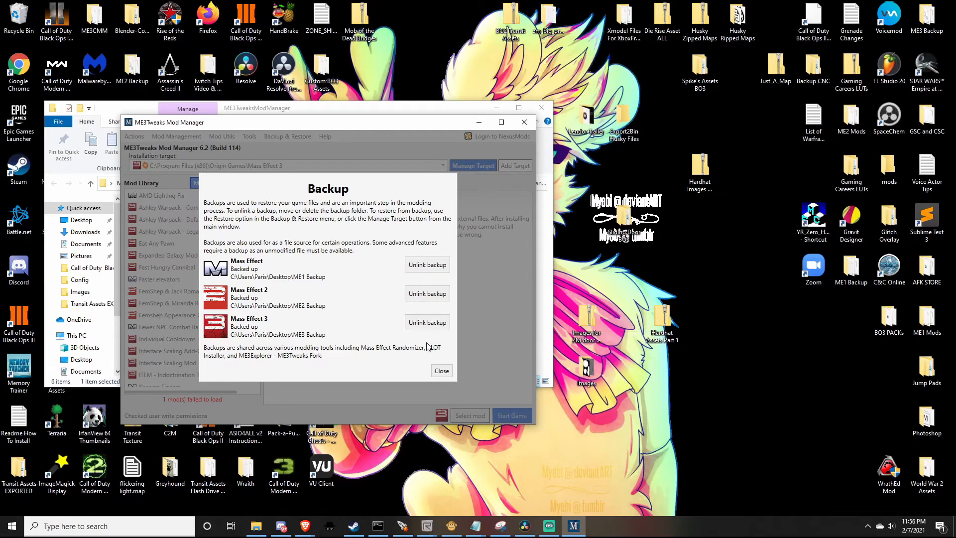
mouse_move(195, 345)
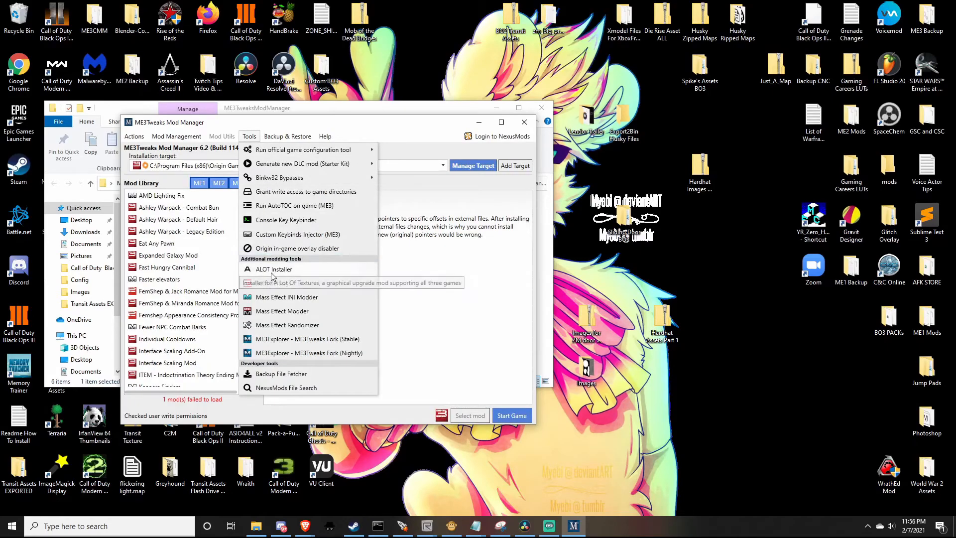
mouse_move(274, 269)
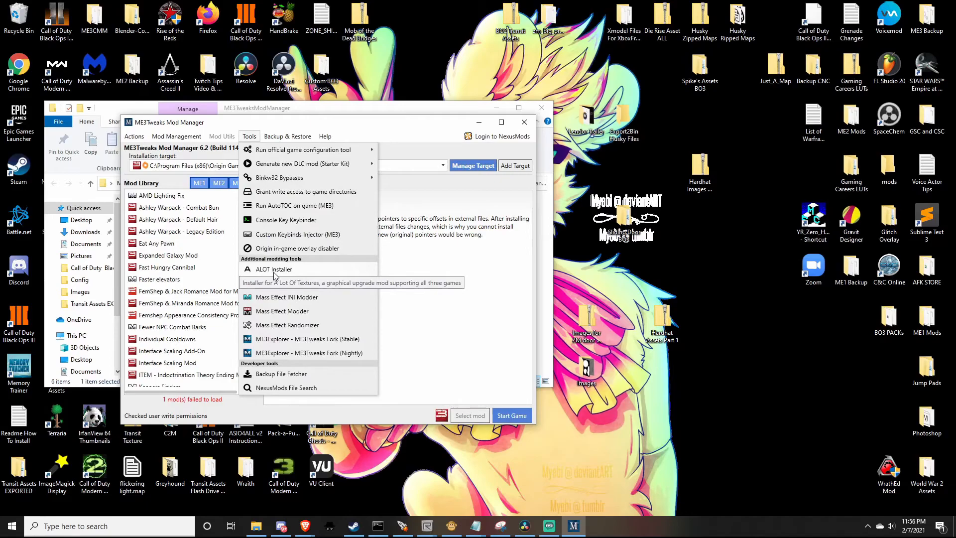
Launch the ALOT Installer from the Tools menu's additional modding tools.
left_click(273, 269)
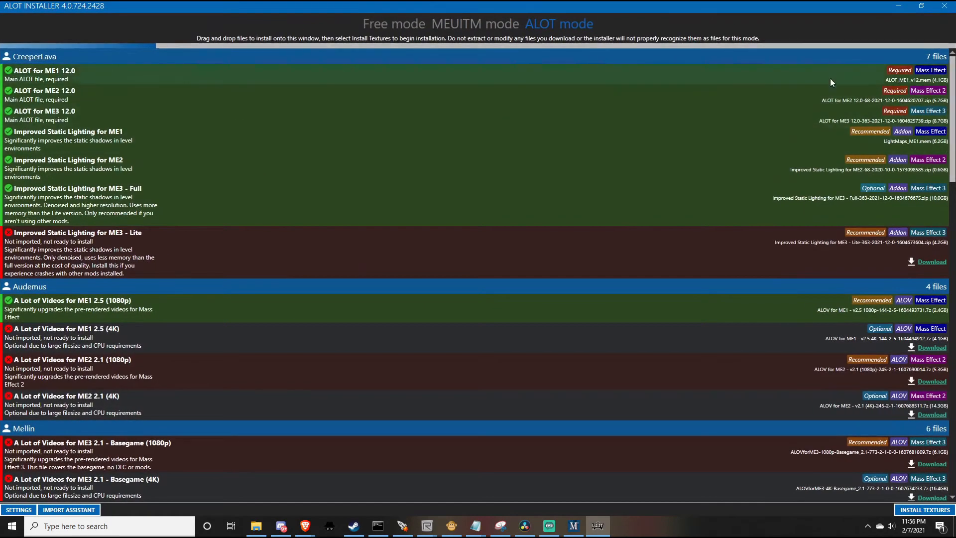
mouse_move(813, 248)
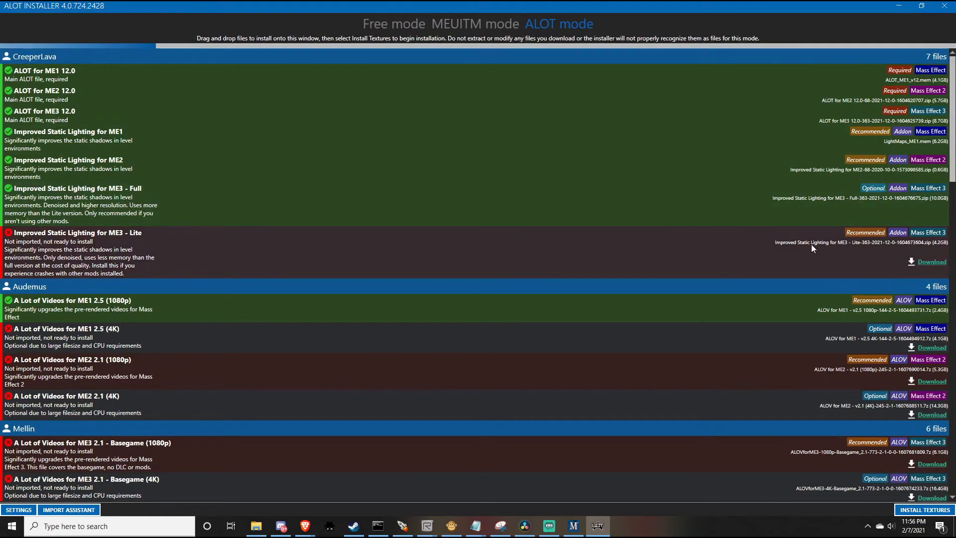
mouse_move(914, 154)
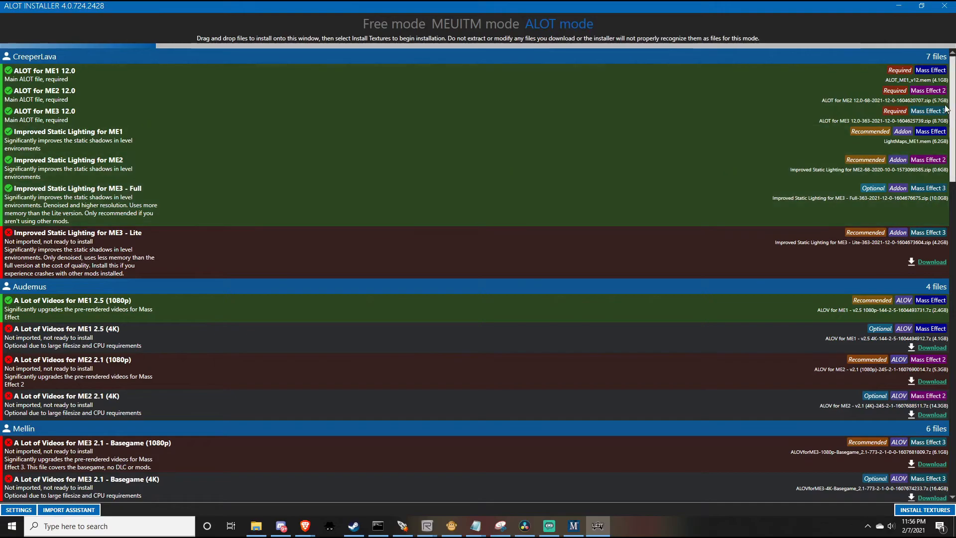
Review the ALOT mode file list, then switch the installer to MEUITM mode.
scroll("down", 3)
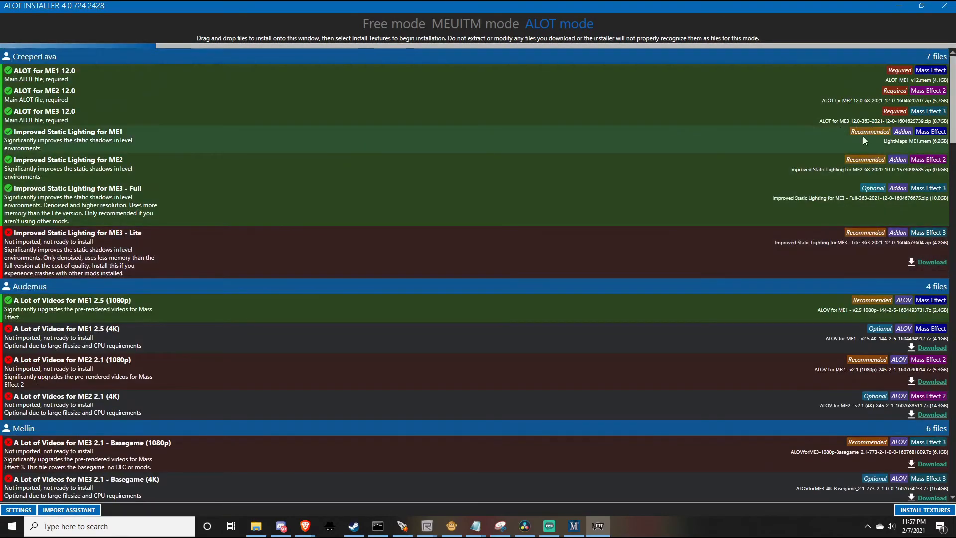
scroll("down", 3)
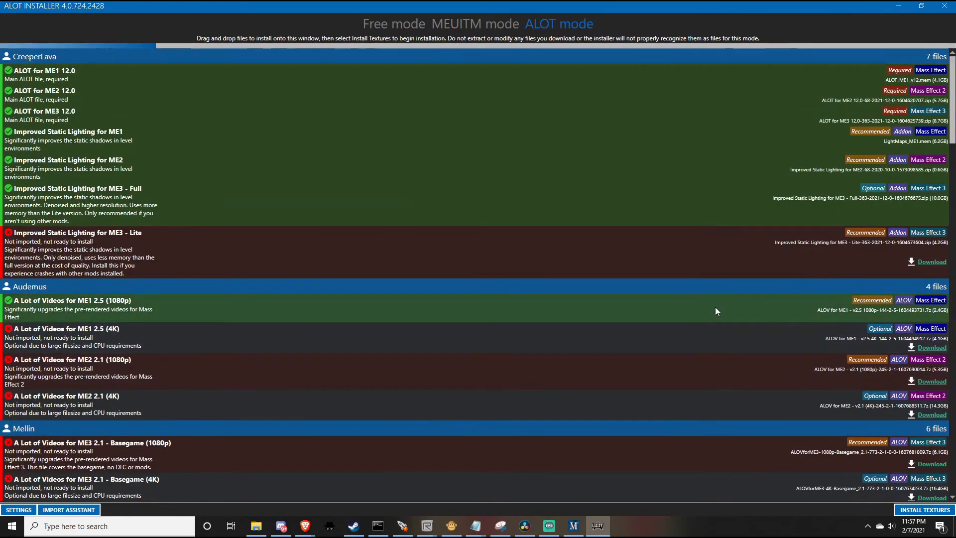
left_click(474, 24)
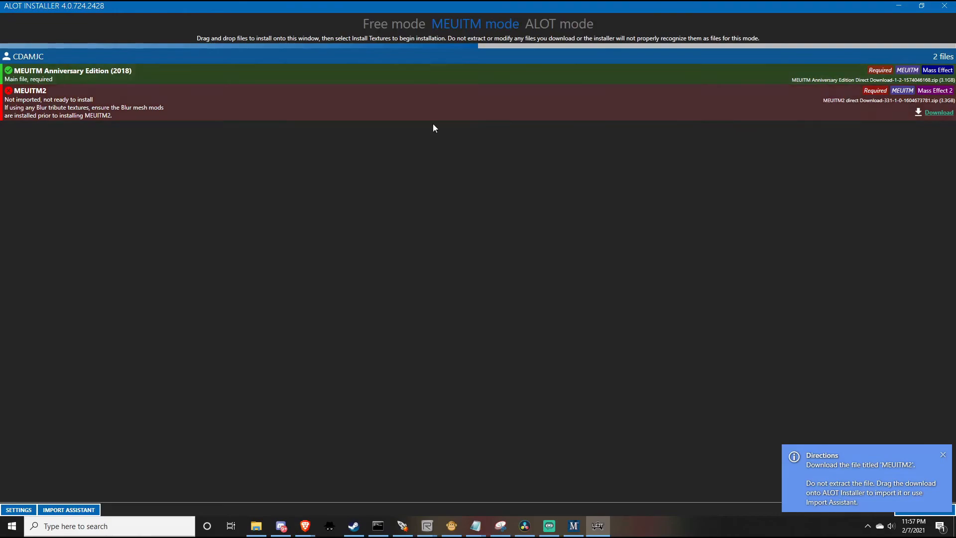
Compare the MEUITM and other mode file lists and return to ALOT mode.
left_click(559, 24)
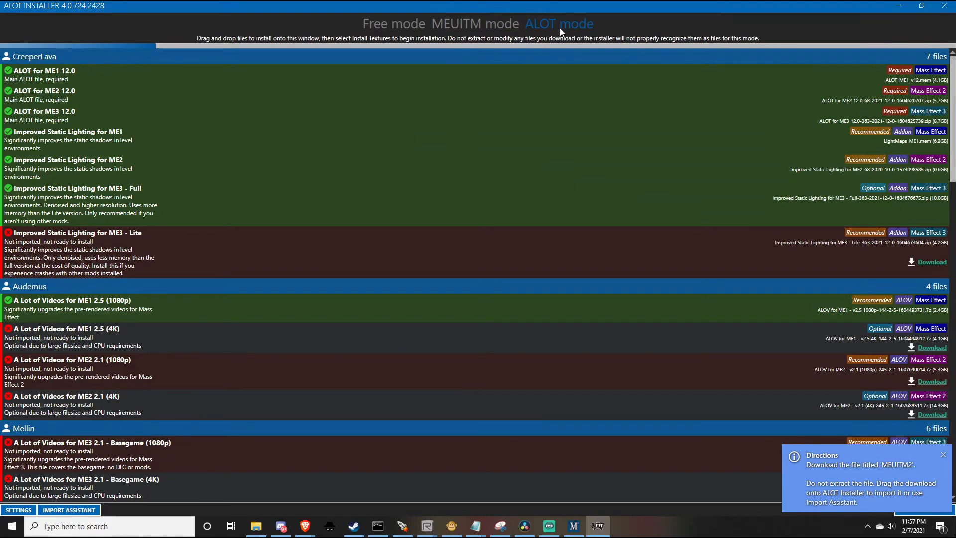
scroll("down", 3)
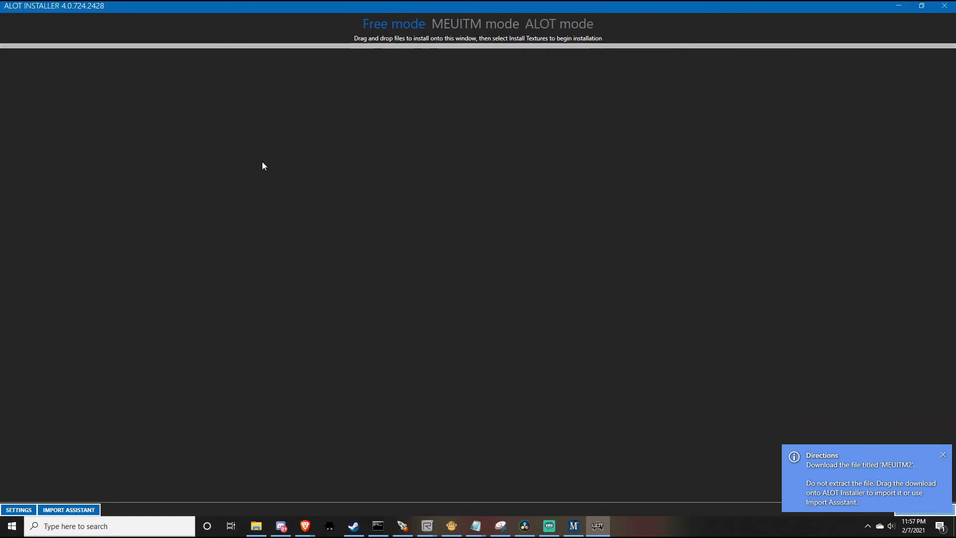
mouse_move(801, 465)
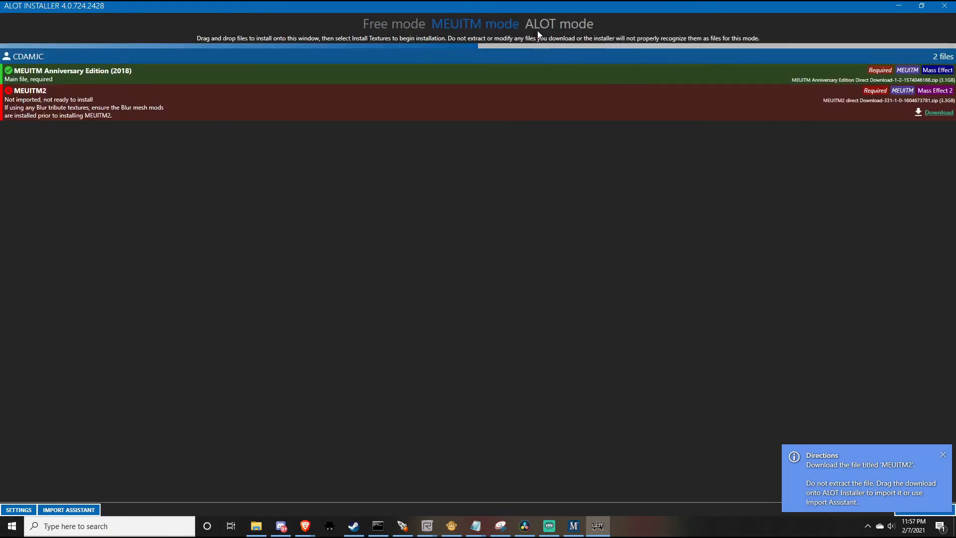
left_click(559, 23)
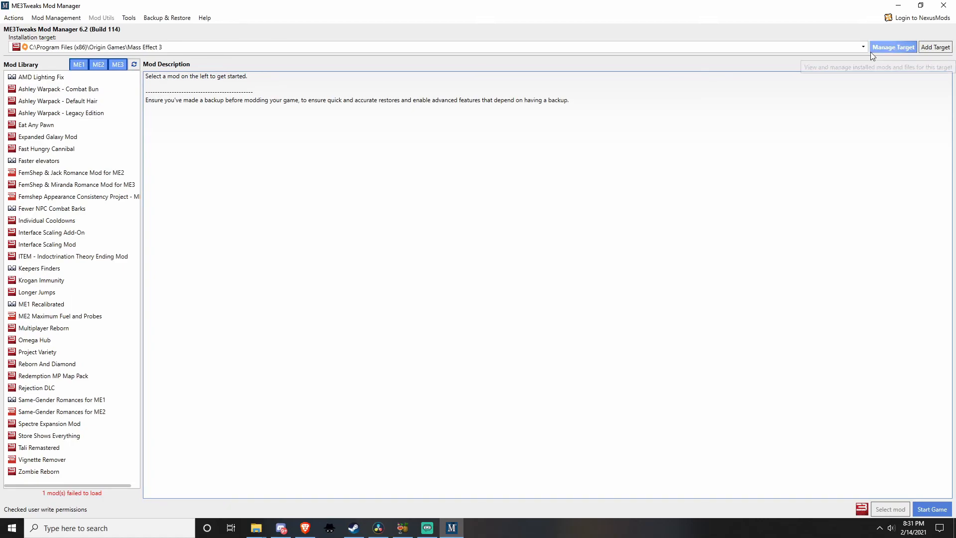
Install the FemShep & Jack Romance Mod for ME2 into Mass Effect 2 and view its installed mods.
left_click(72, 172)
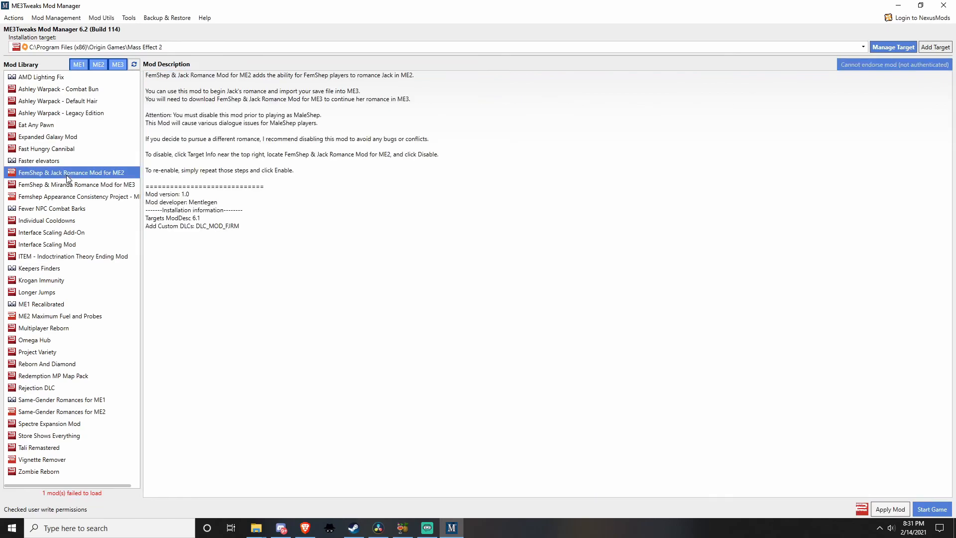
left_click(889, 509)
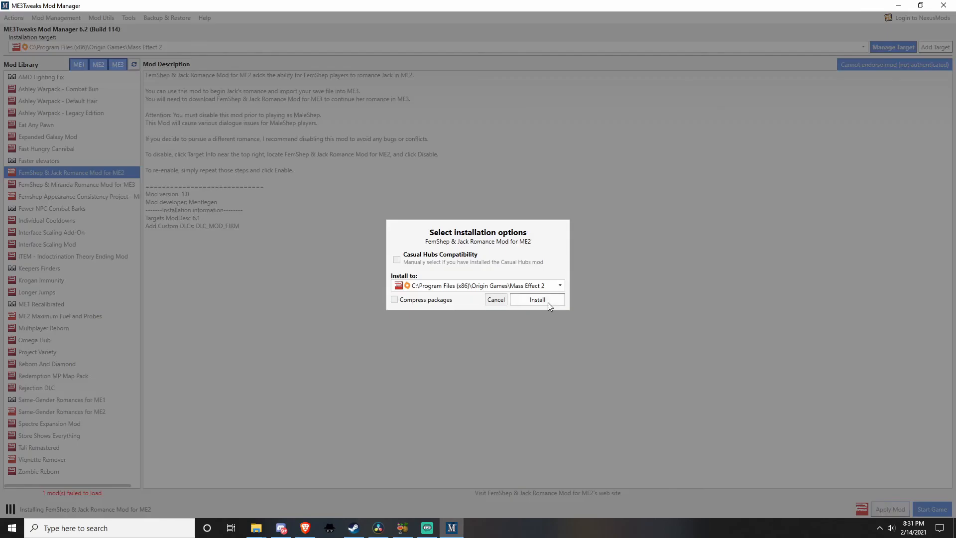
left_click(536, 300)
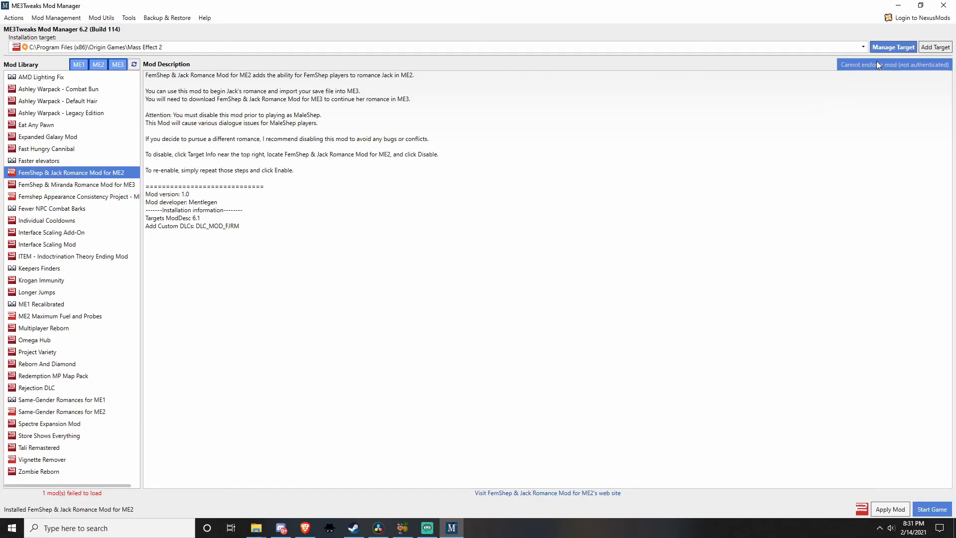
left_click(892, 47)
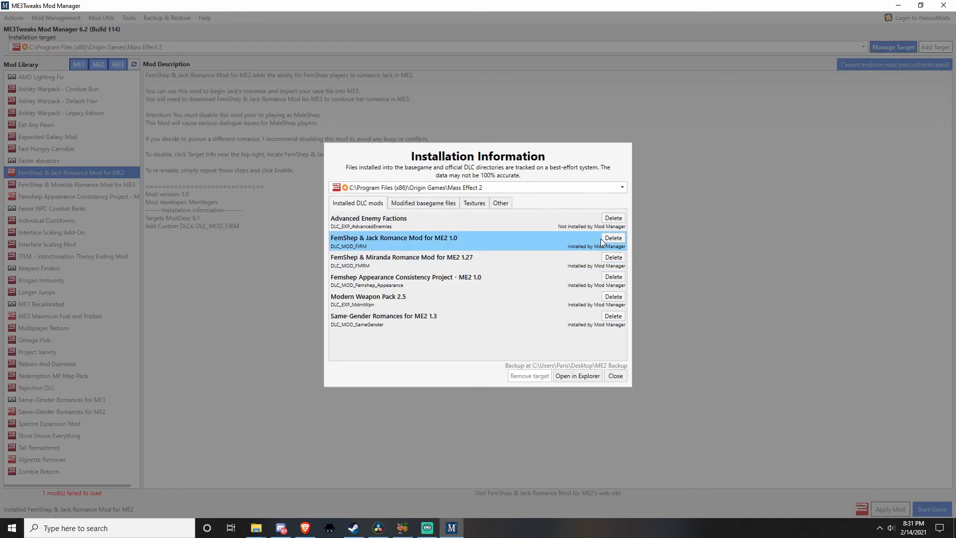
mouse_move(612, 237)
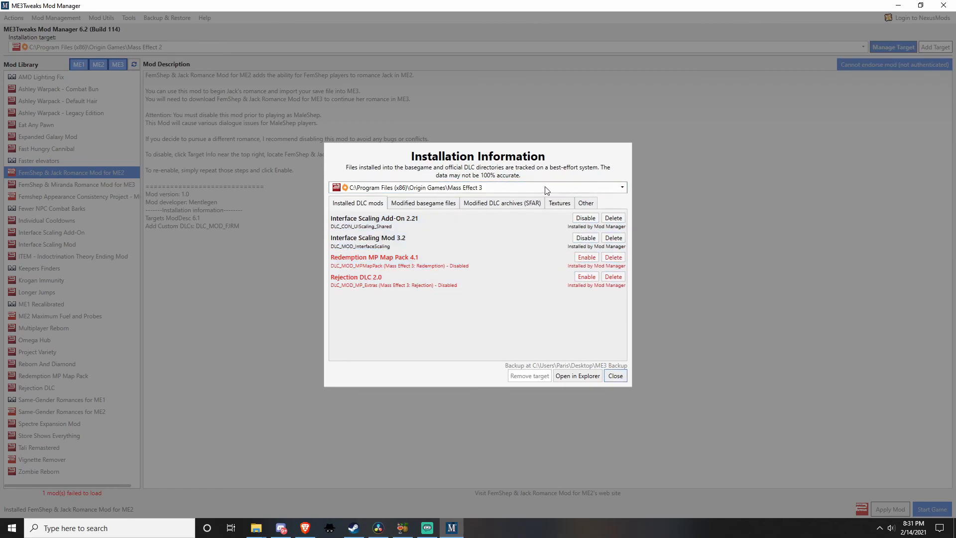
left_click(620, 187)
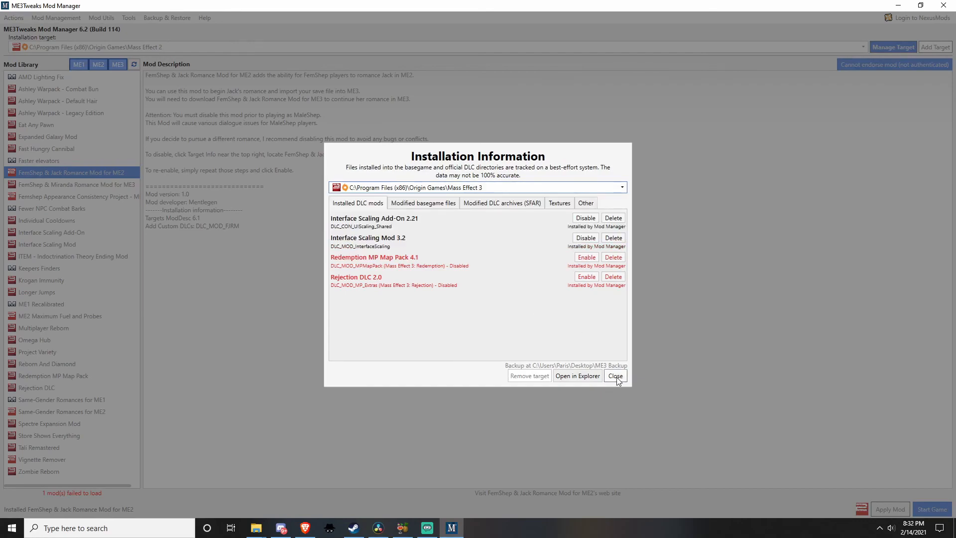
left_click(615, 375)
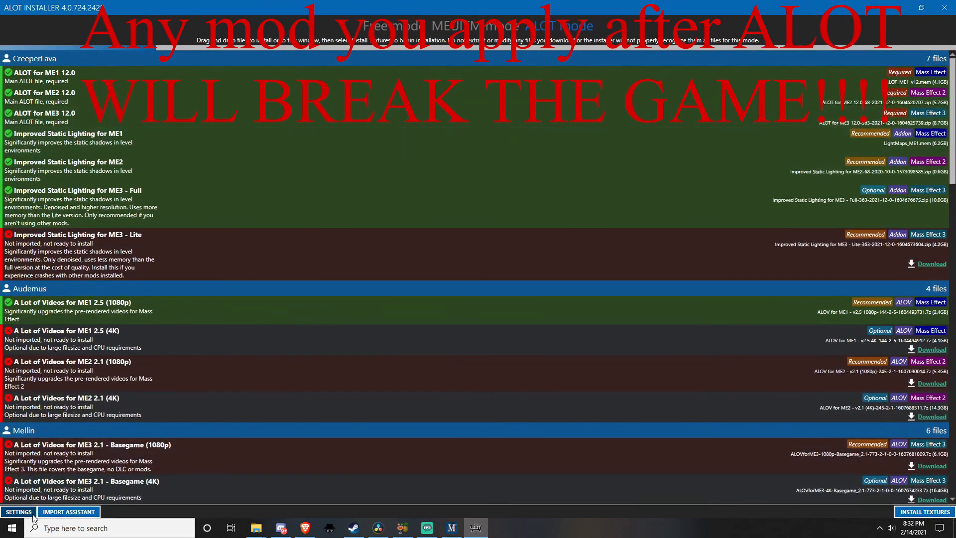
Check texture install status, start Install Textures and choose Mass Effect 3 as target.
left_click(18, 511)
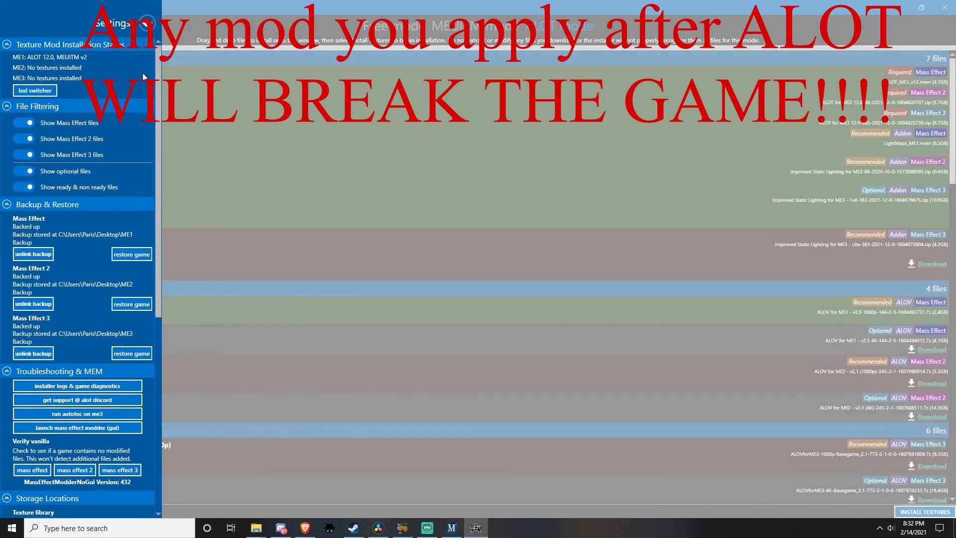
left_click(925, 511)
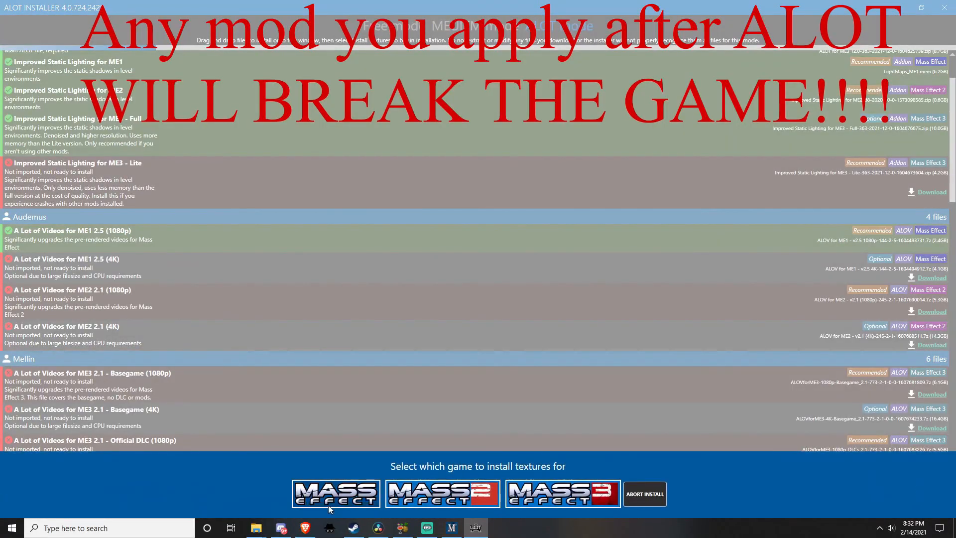
mouse_move(511, 433)
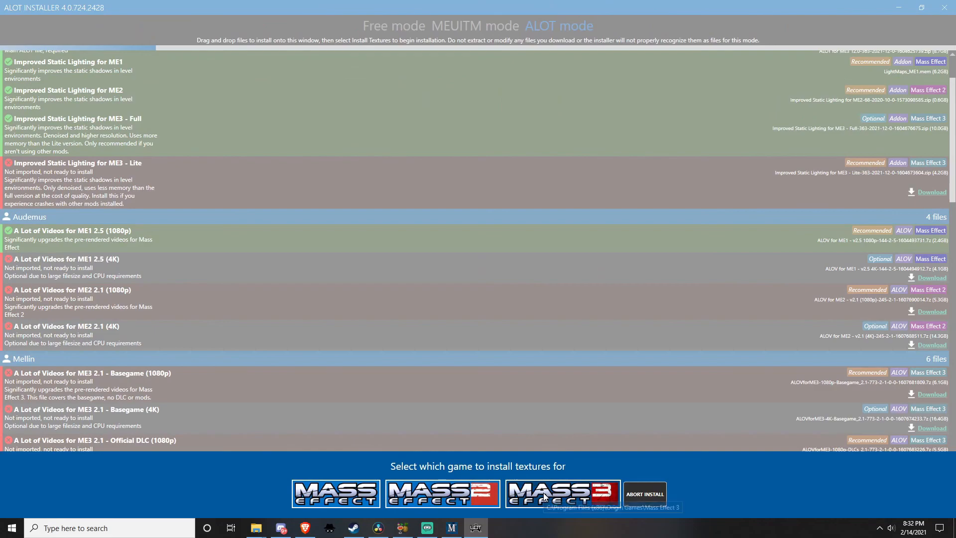
left_click(562, 493)
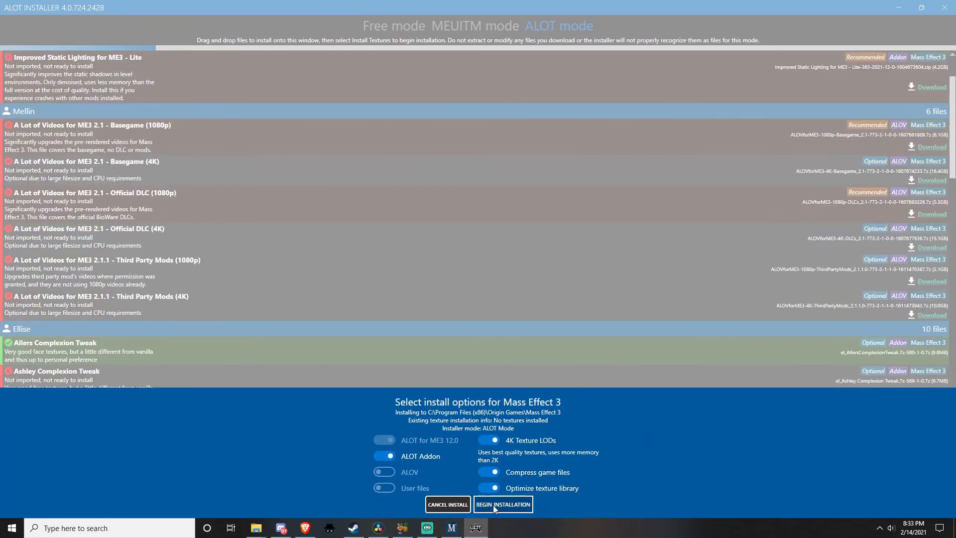